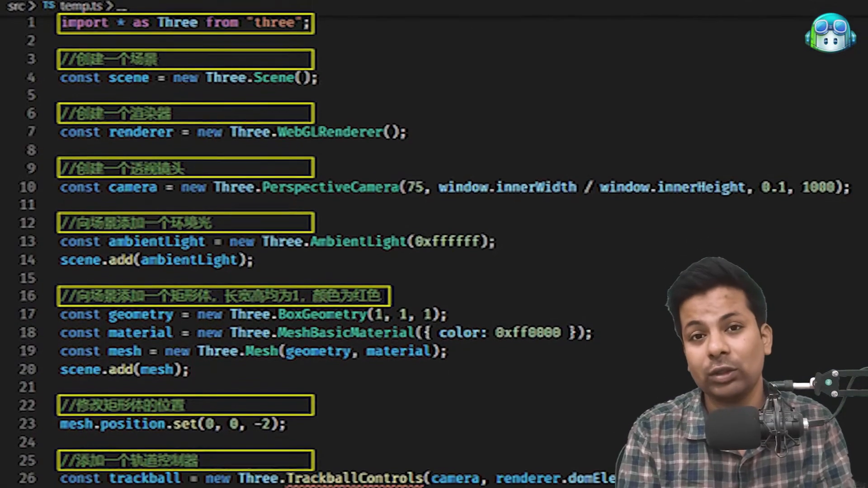
# Step: Rename the bar tag to div and add id="foo" plus a class attribute start to the outer div
pyautogui.scroll(-3)
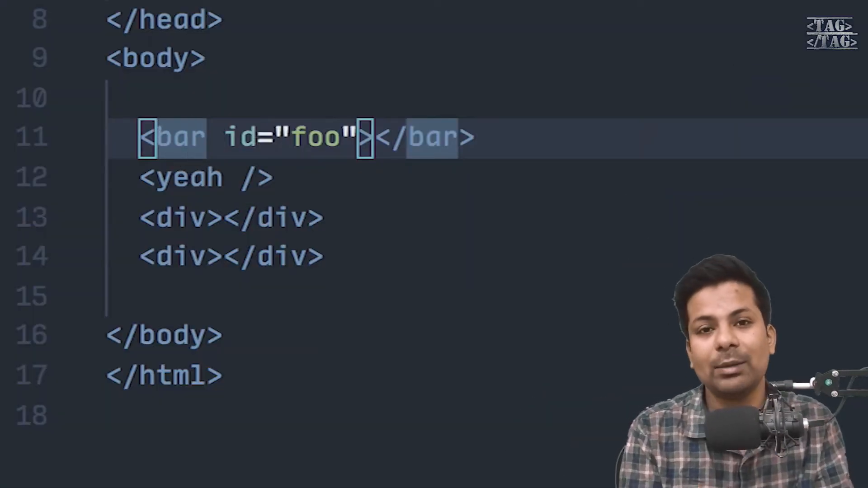
pyautogui.write('div>')
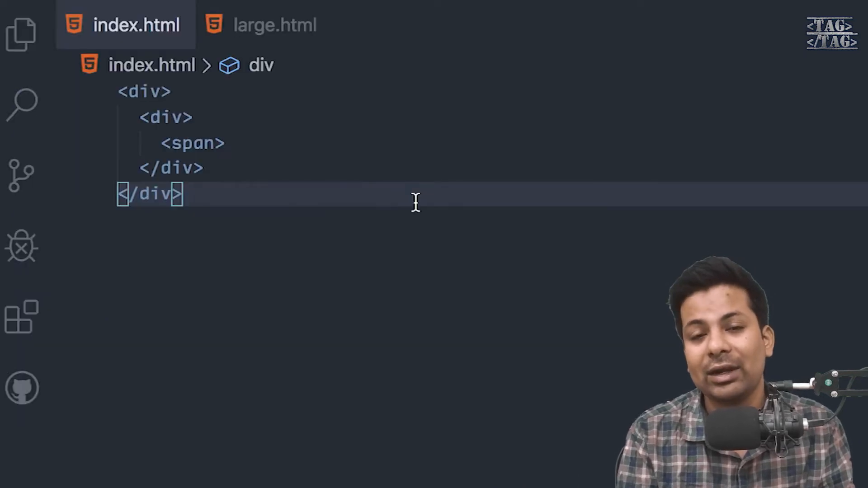
pyautogui.click(154, 91)
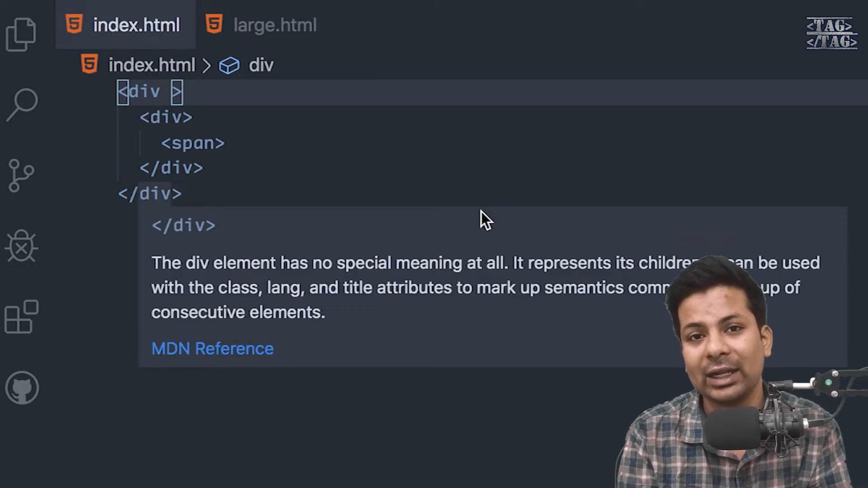
pyautogui.write('id="foo"')
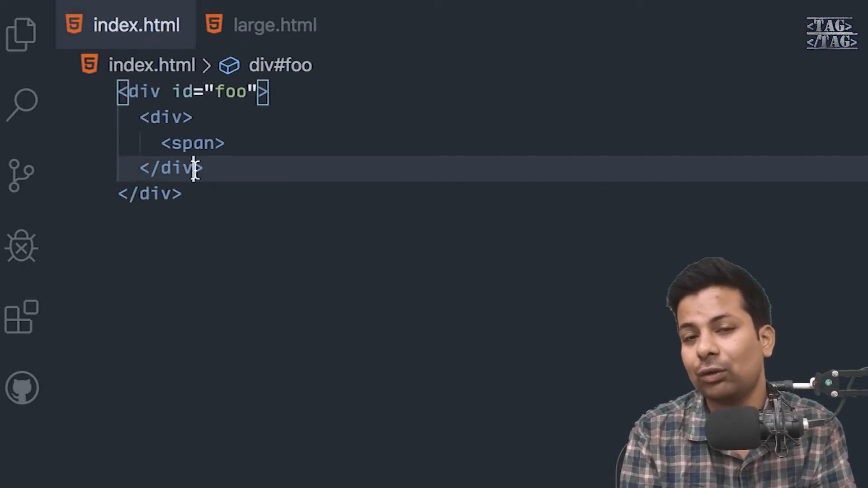
pyautogui.write('clas')
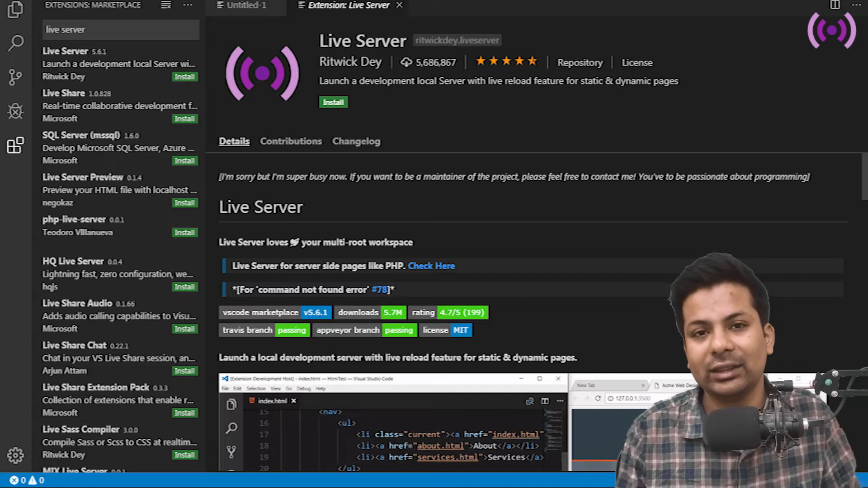
pyautogui.click(334, 102)
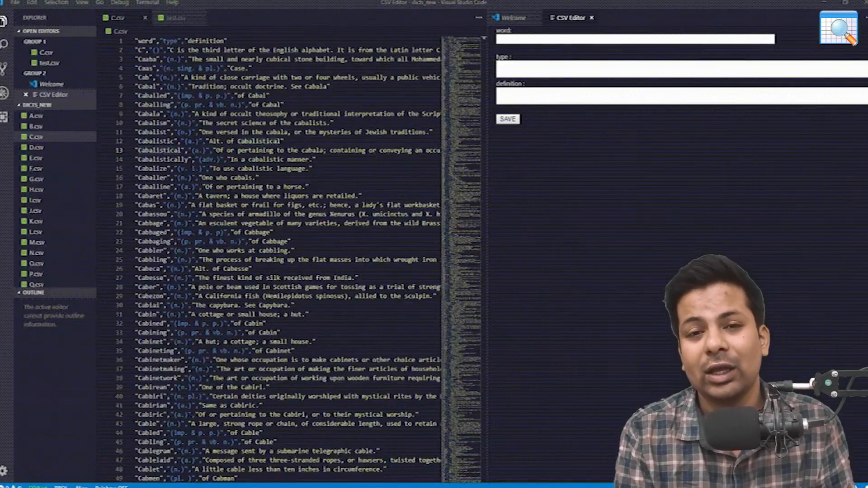
# Step: Enter ca as the word in the CSV editing form so Caaba and Caas appear as matches
pyautogui.write('cal')
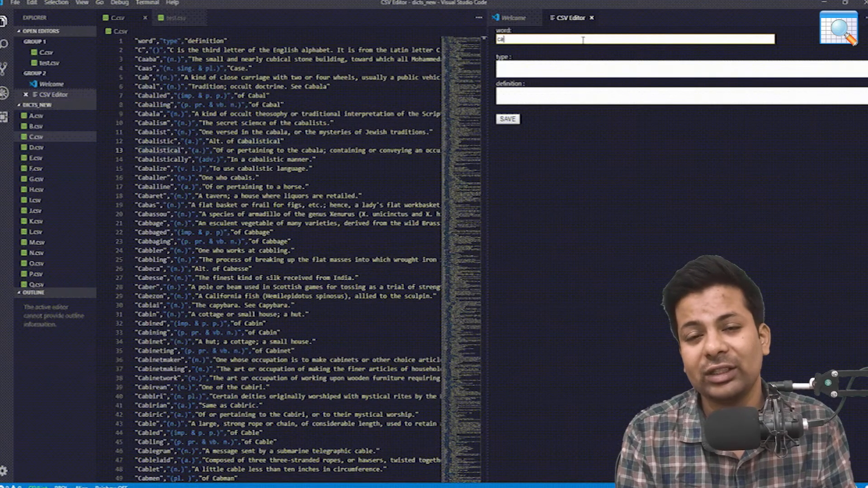
pyautogui.write('a')
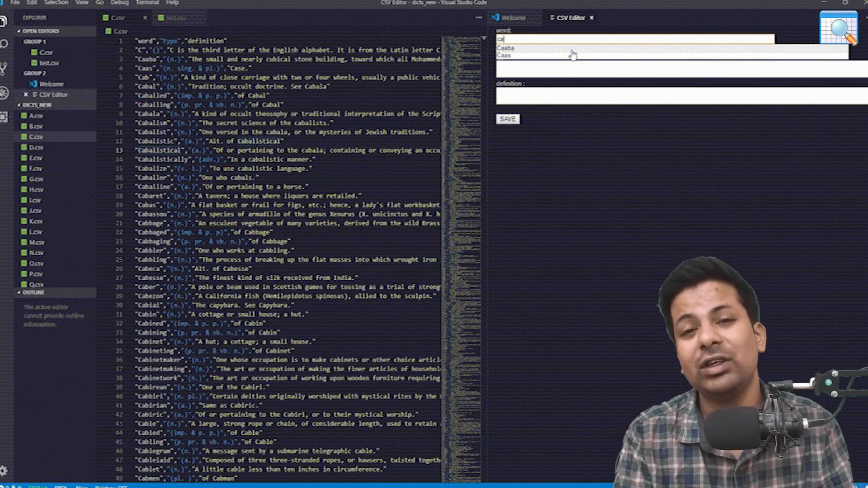
pyautogui.press('Backspace')
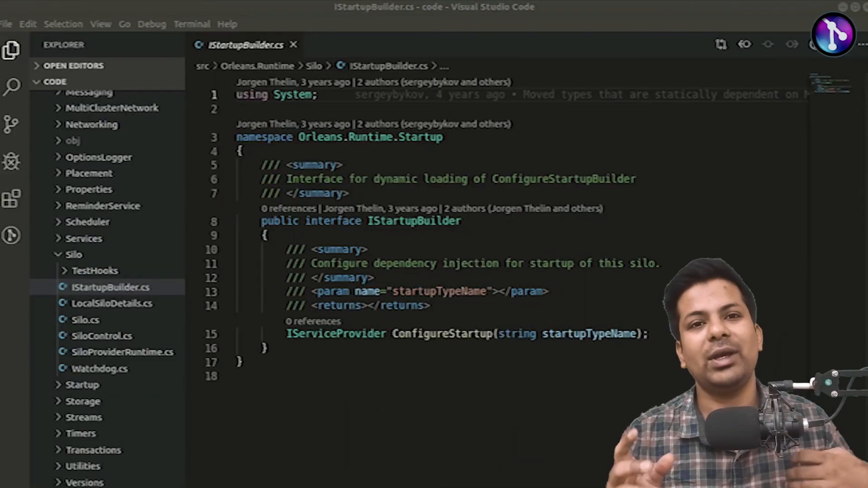
pyautogui.moveTo(11, 49)
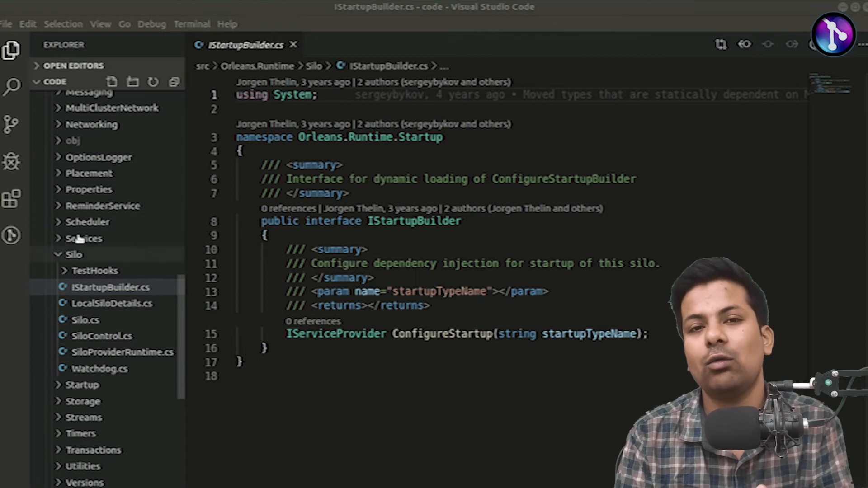
# Step: Switch from IStartupBuilder.cs to Silo.cs in the Explorer's Silo folder
pyautogui.click(85, 320)
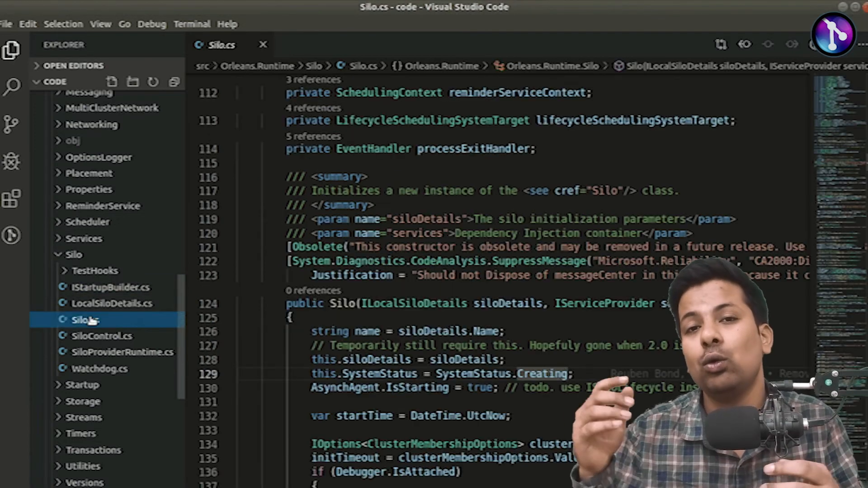